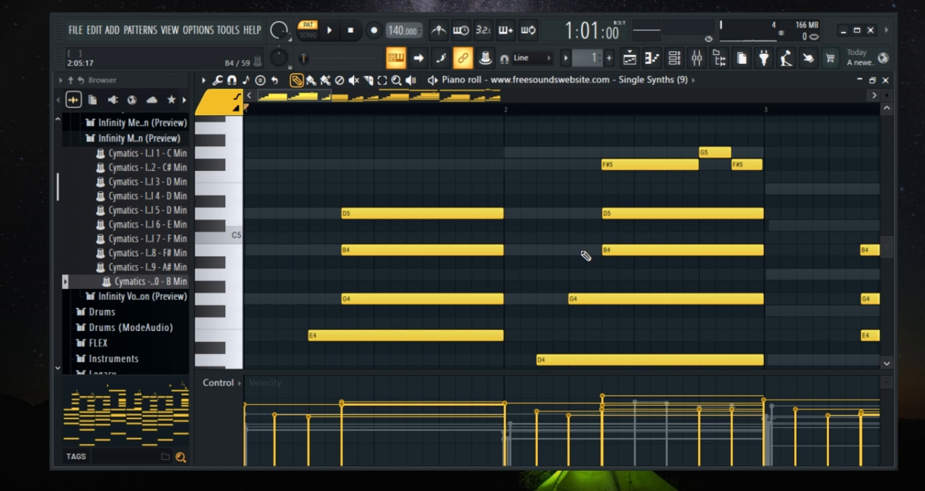
Step: Enable Helpers > Ghost channels so other instruments' notes appear faded behind the edited notes
left_click_drag(225, 225, 337, 260)
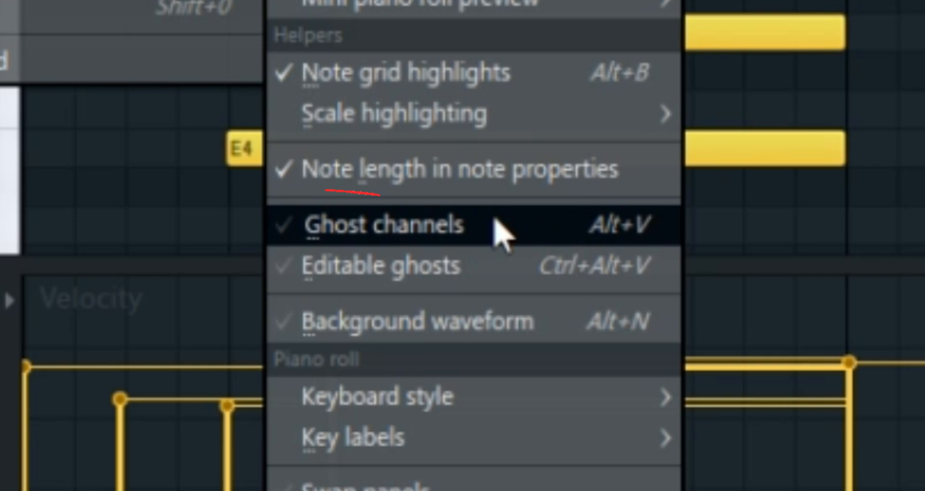
left_click(384, 226)
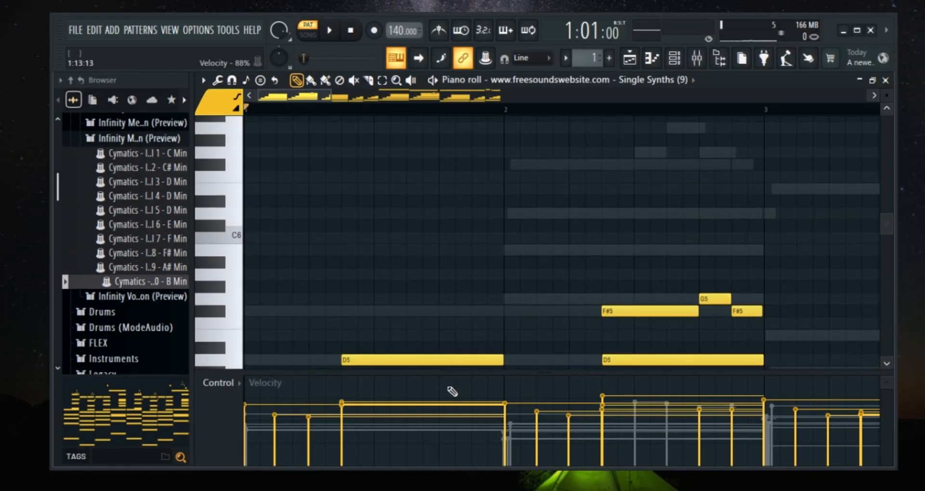
scroll("down", 3)
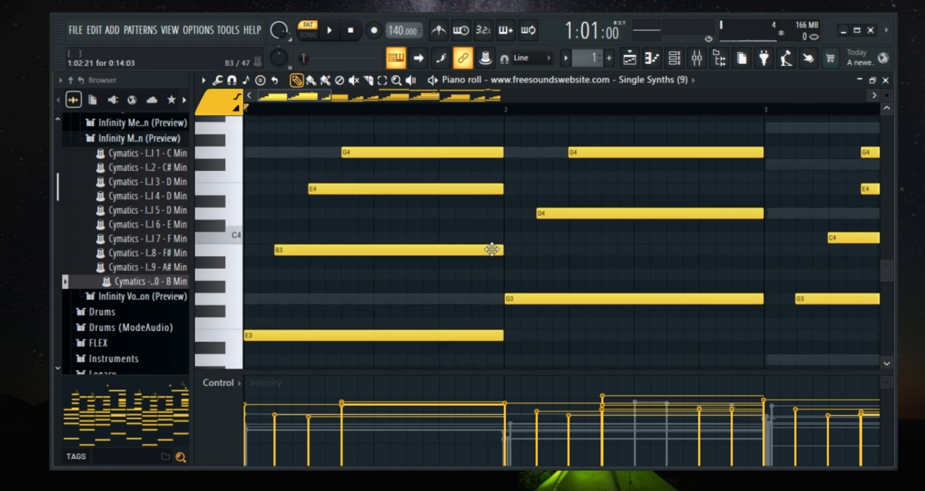
scroll("down", 3)
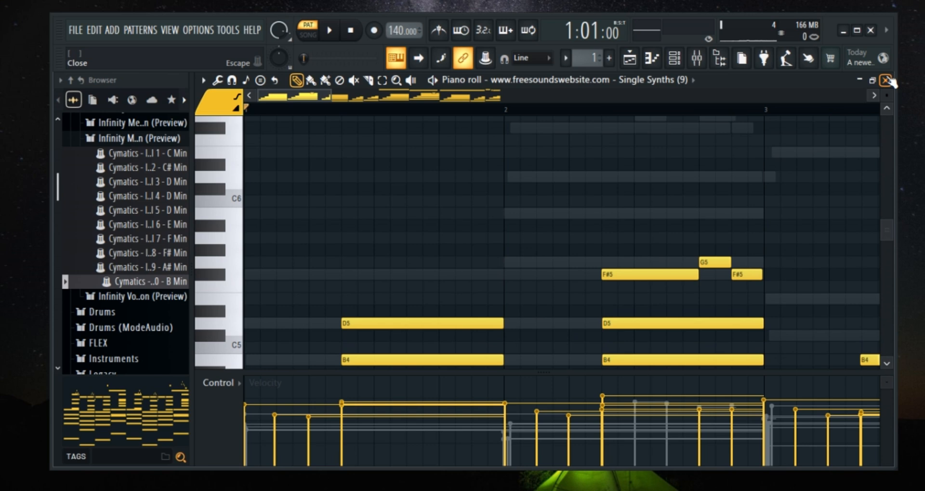